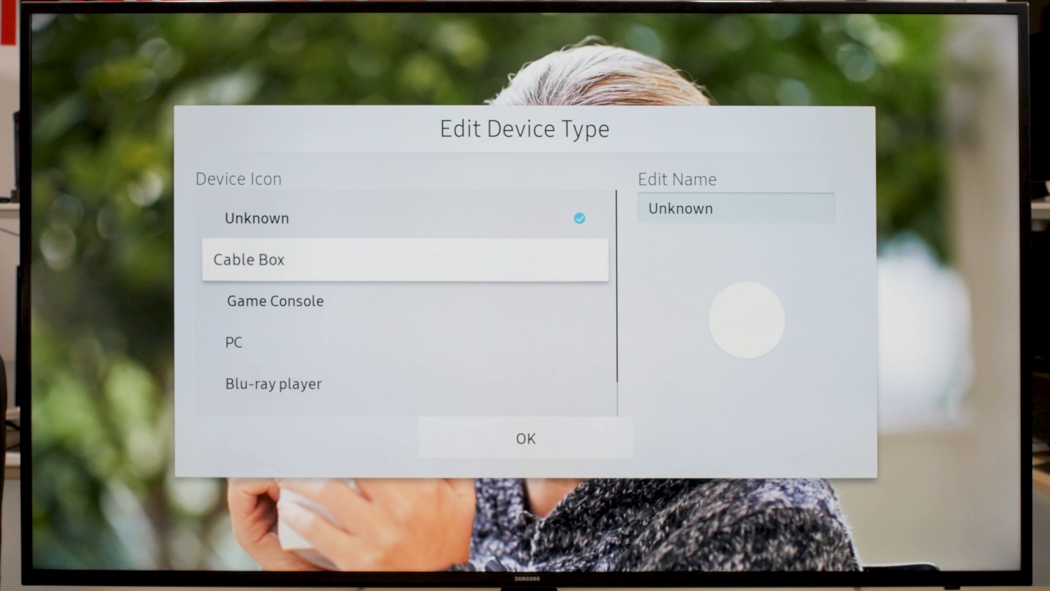
Bring up the Edit Device Type editor for the input source, Unknown still checked
left_click(406, 342)
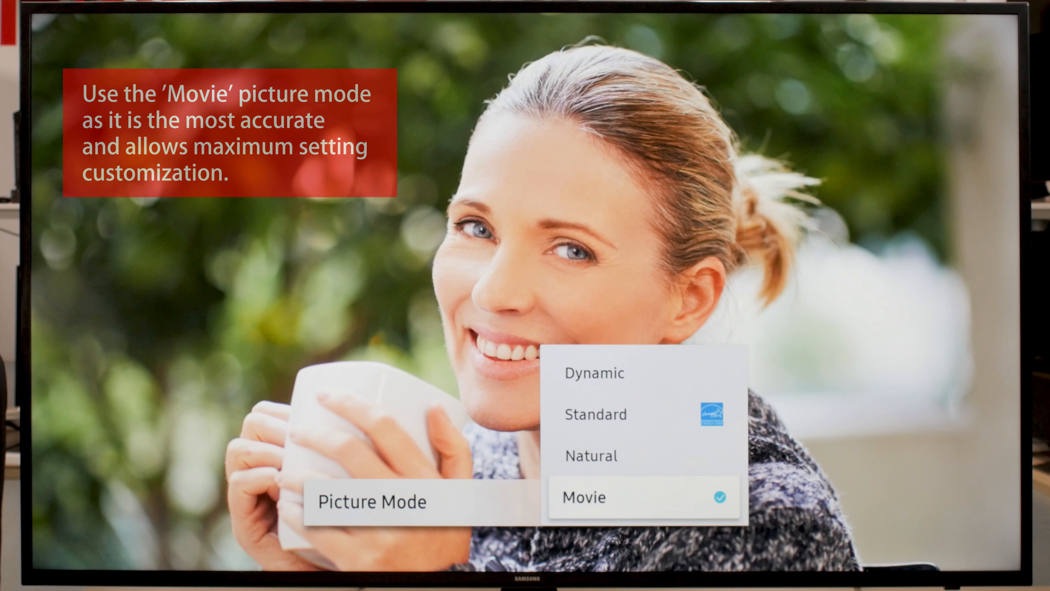
Confirm Movie picture mode and raise Backlight to 10 in Expert Settings
left_click(583, 497)
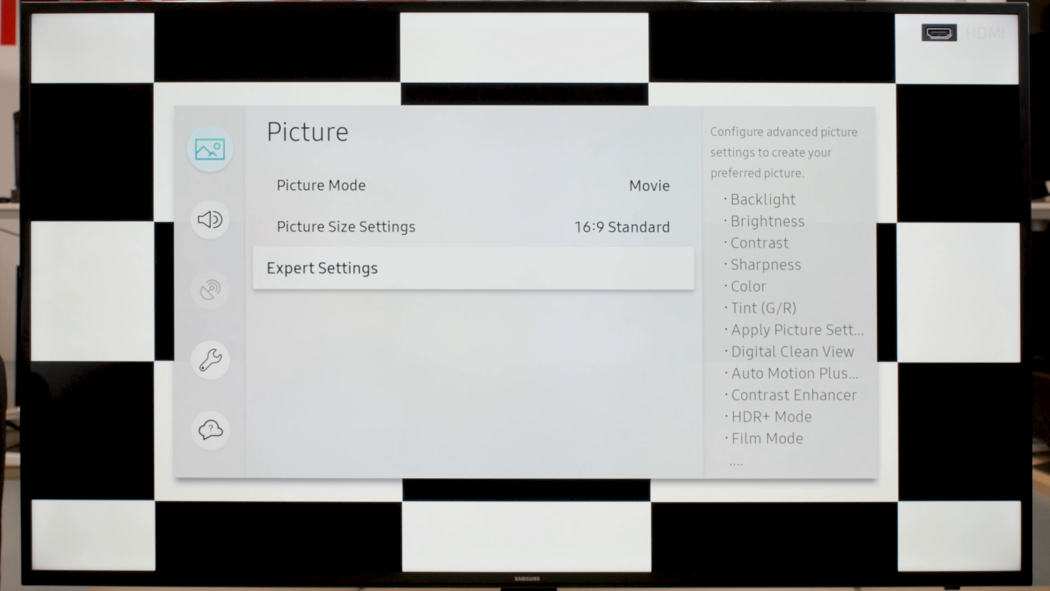
left_click(322, 267)
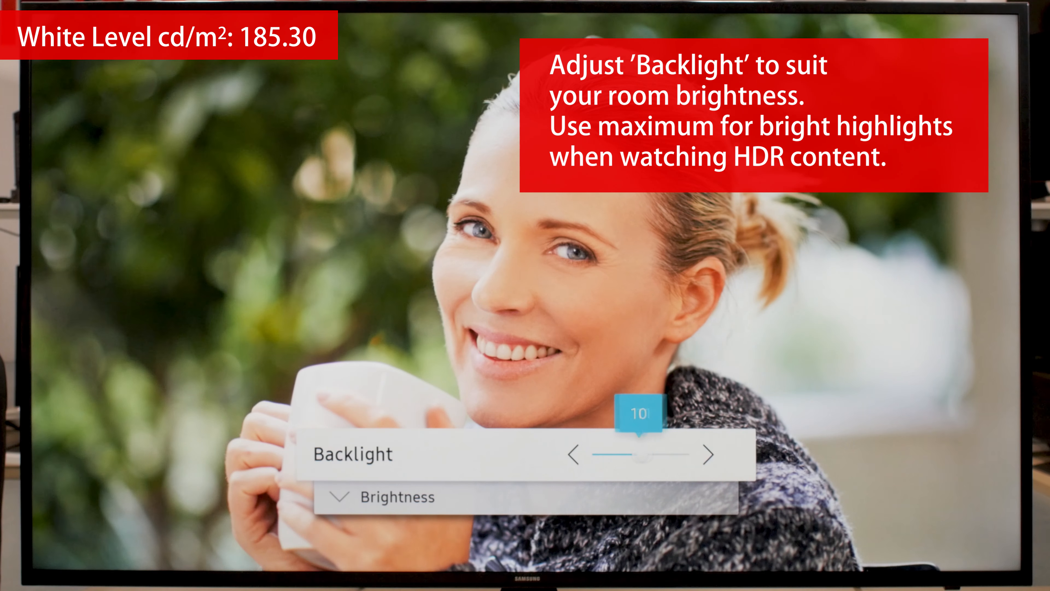
left_click(712, 454)
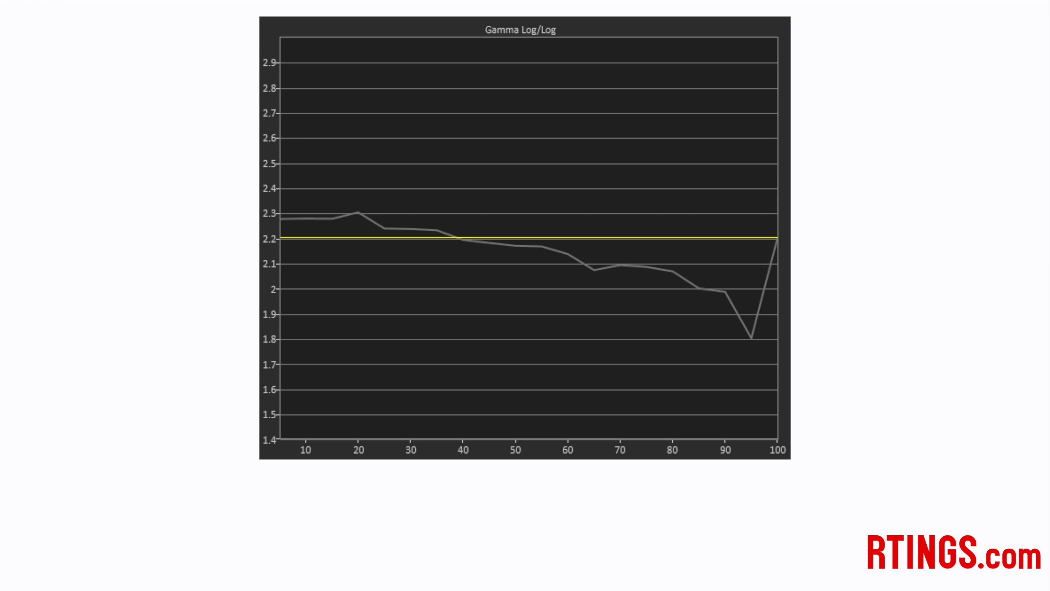
mouse_move(295, 137)
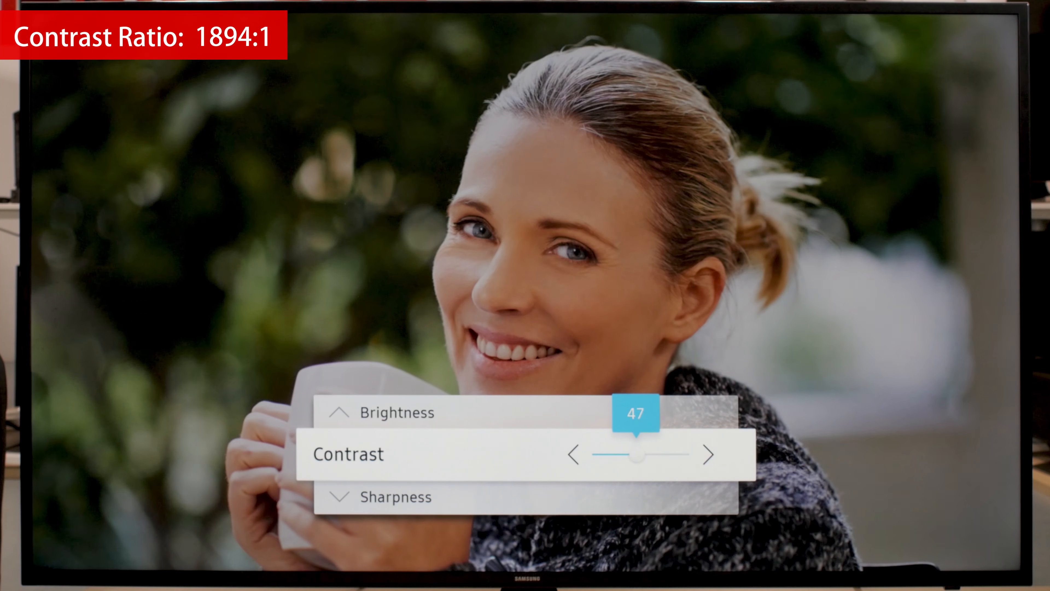
Lower Contrast to 16 to see the darkening, then raise it back to 70
left_click(573, 454)
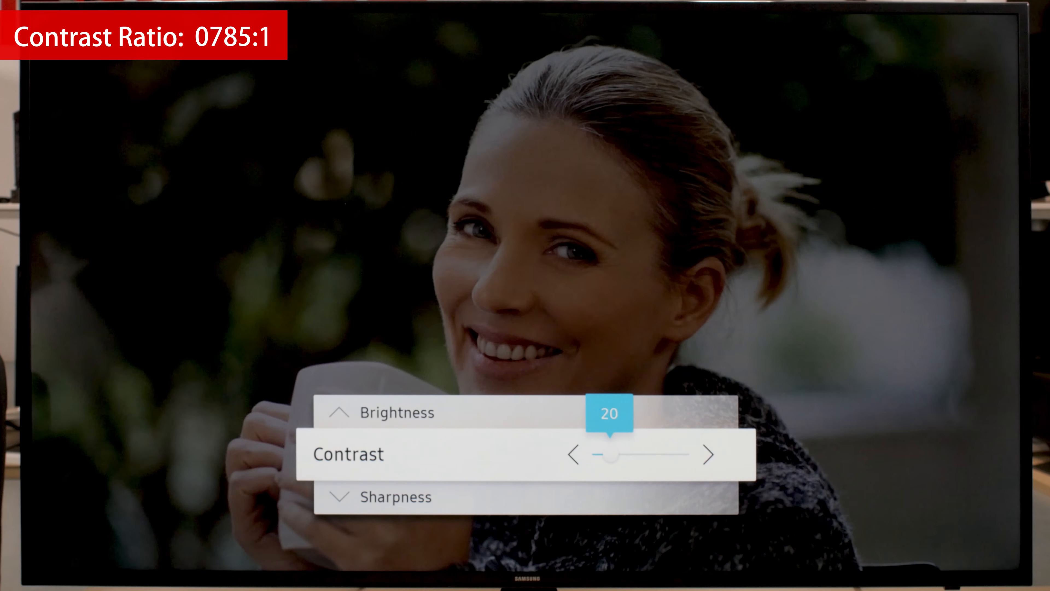
left_click(570, 455)
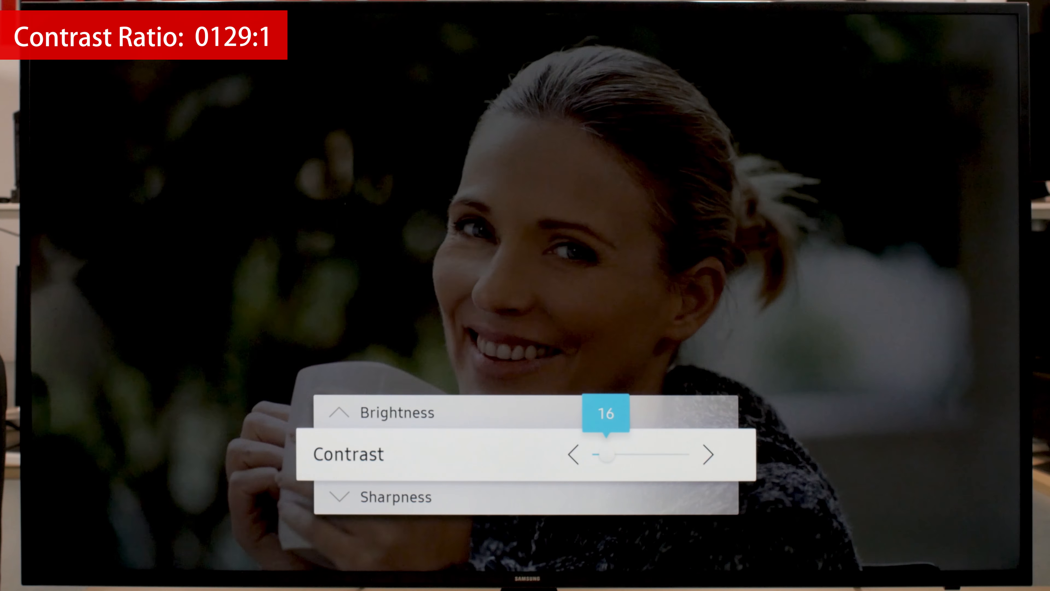
left_click(709, 454)
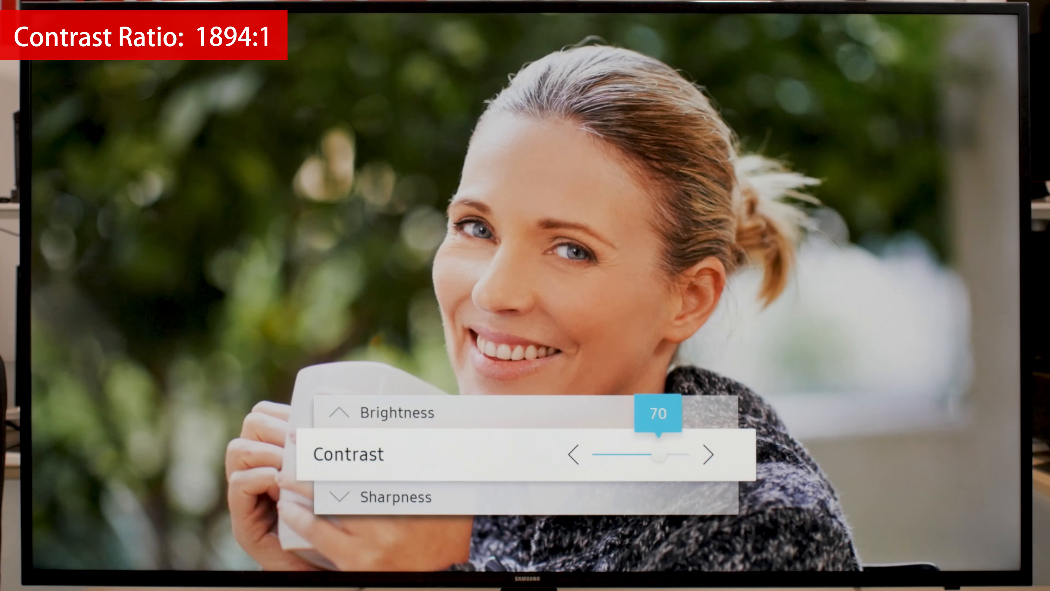
left_click(709, 455)
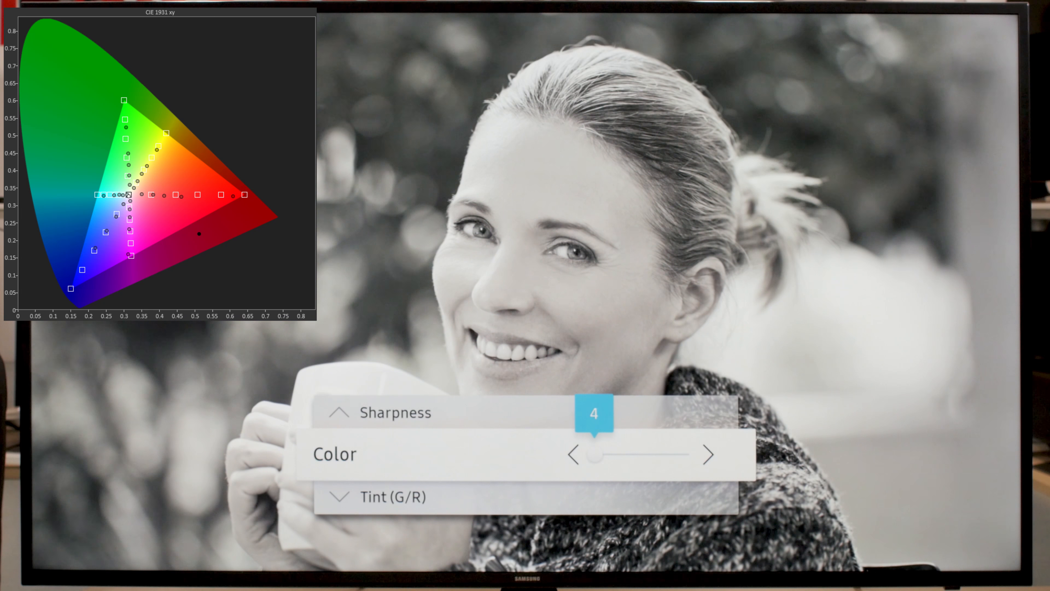
Nudge Tint (G/R) right and left, returning it to G50/R50
left_click(708, 454)
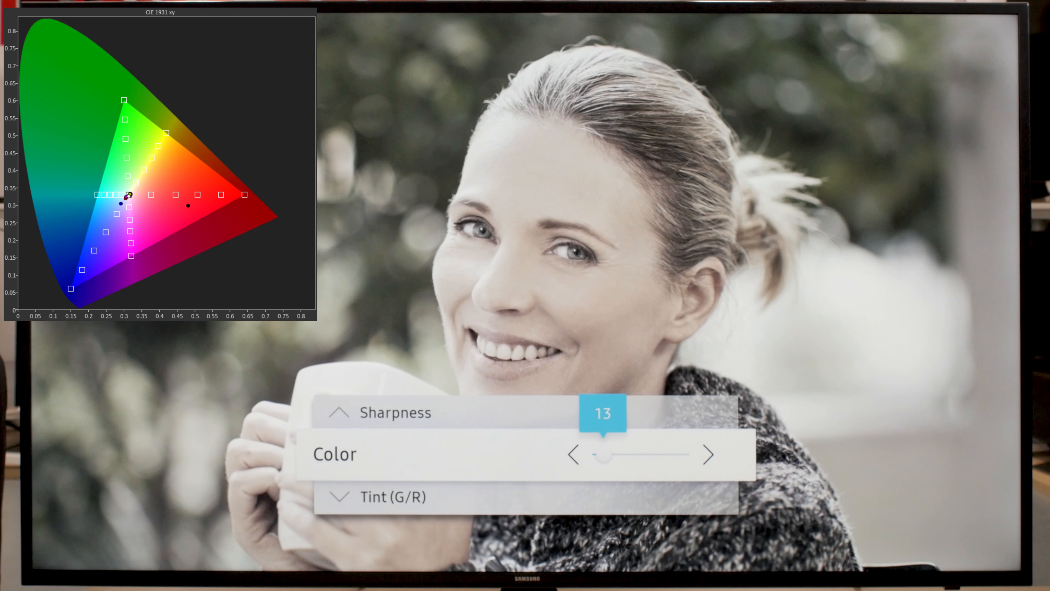
left_click(709, 454)
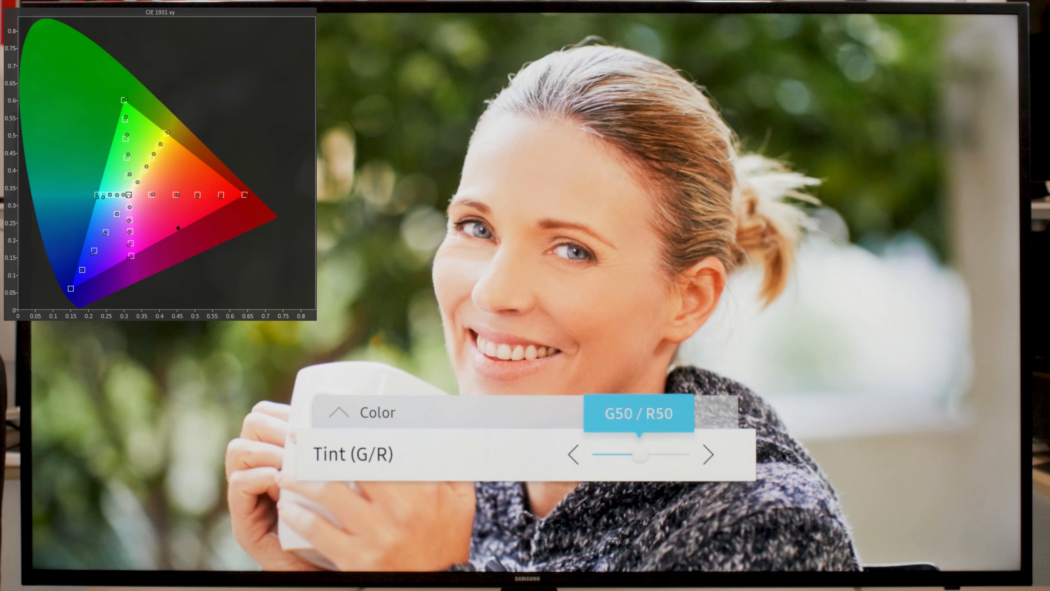
left_click(573, 454)
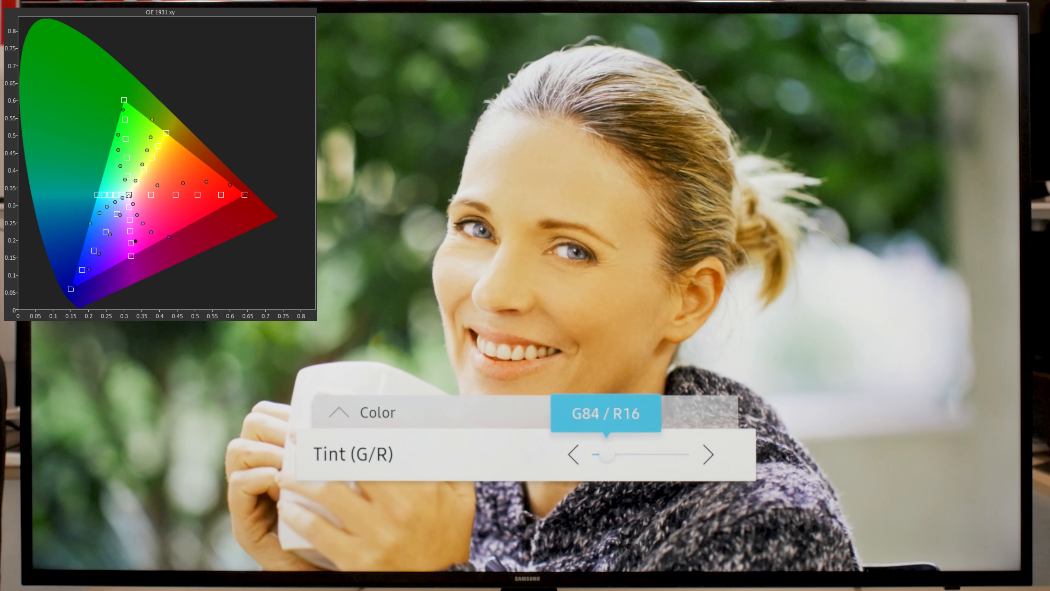
left_click(572, 454)
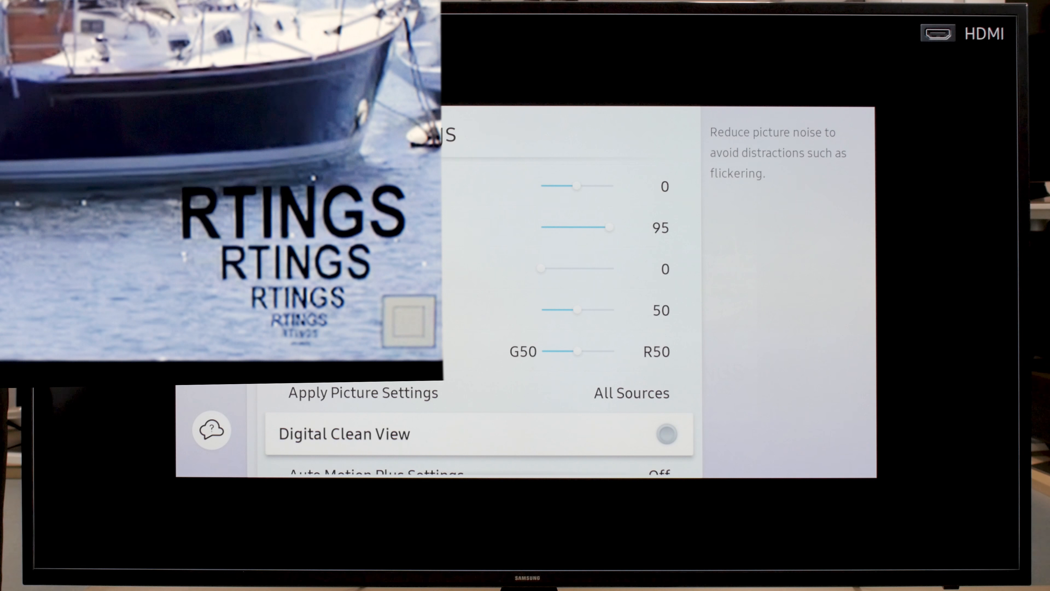
left_click(665, 434)
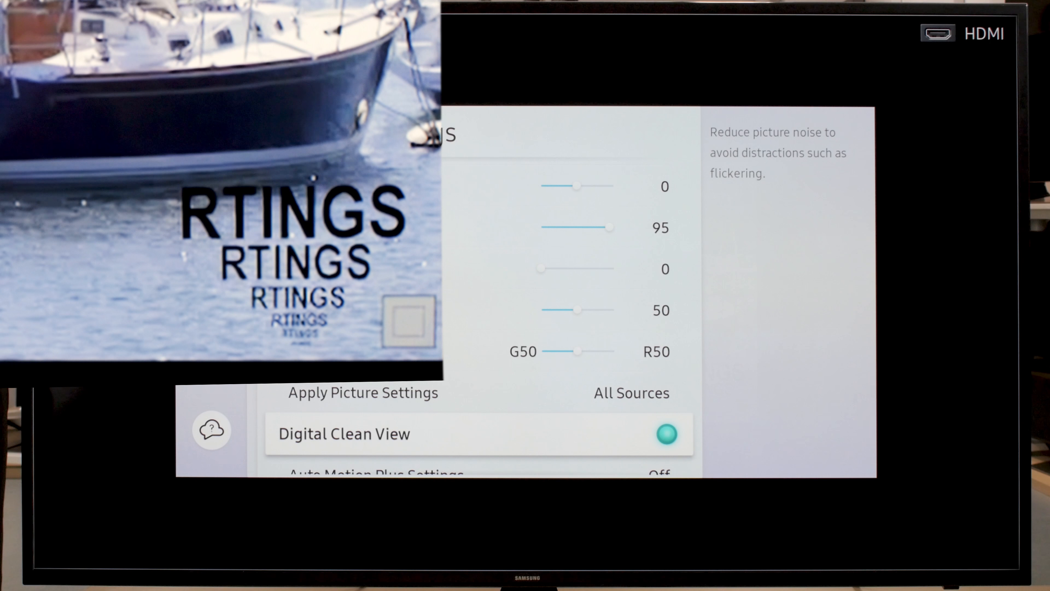
left_click(663, 433)
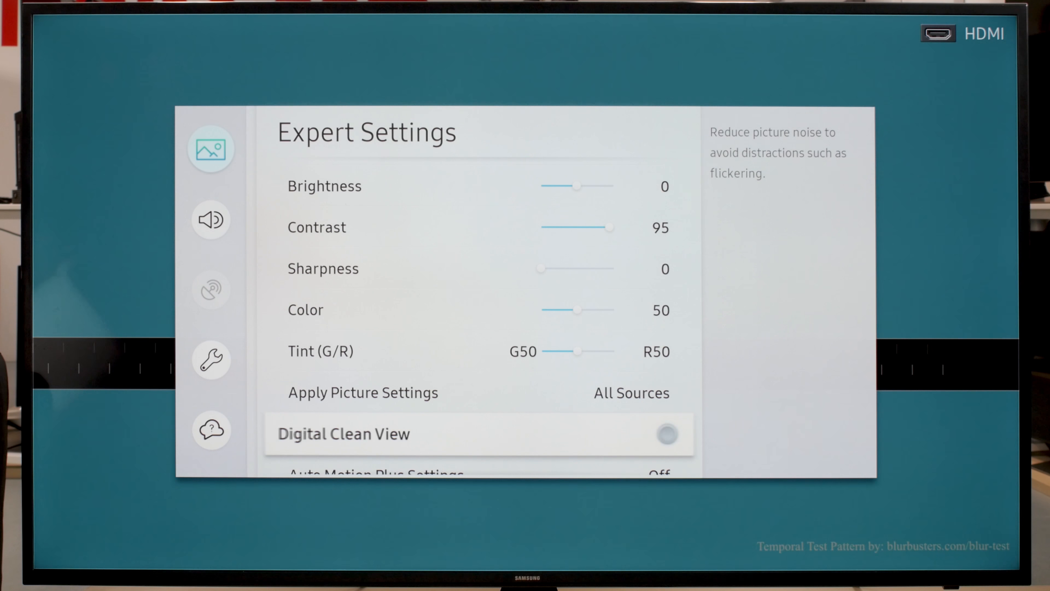
Reach Auto Motion Plus Settings in the list and bring up its options
scroll("down", 3)
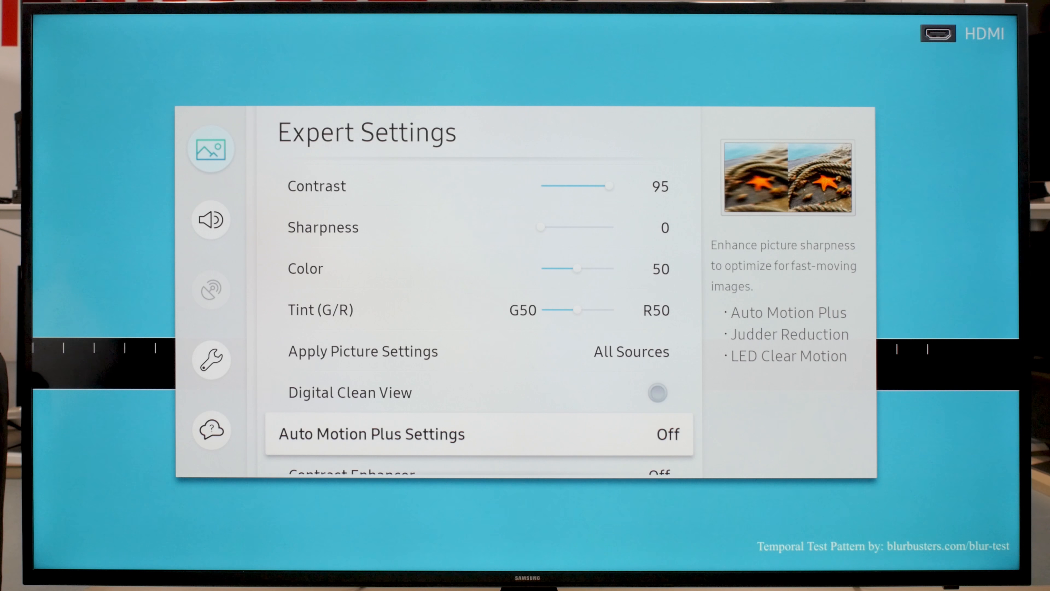
left_click(370, 433)
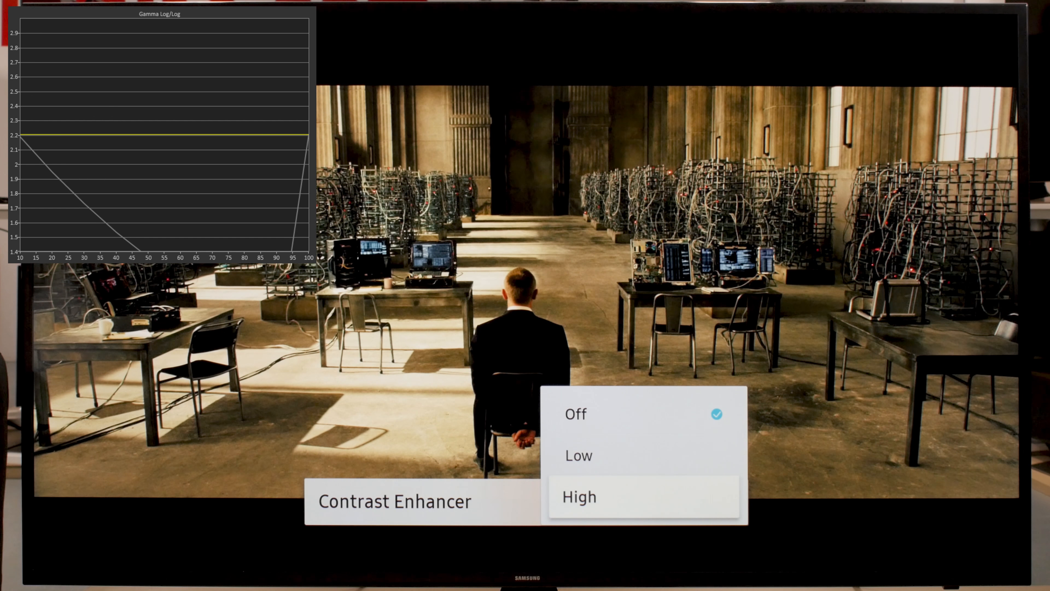
Keep Contrast Enhancer Off and move down the list to HDR+ Mode
left_click(575, 414)
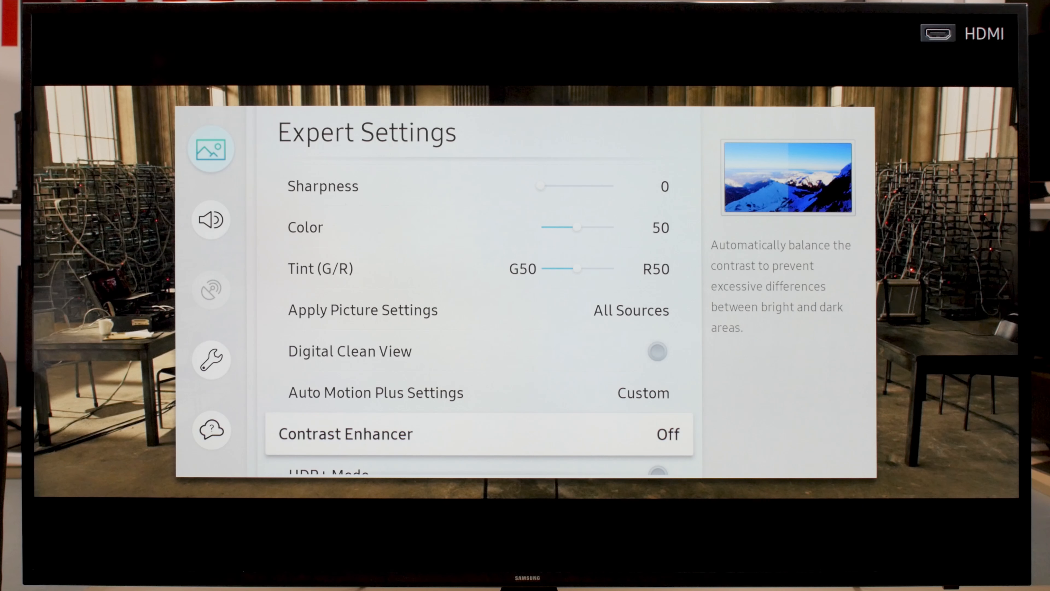
scroll("down", 3)
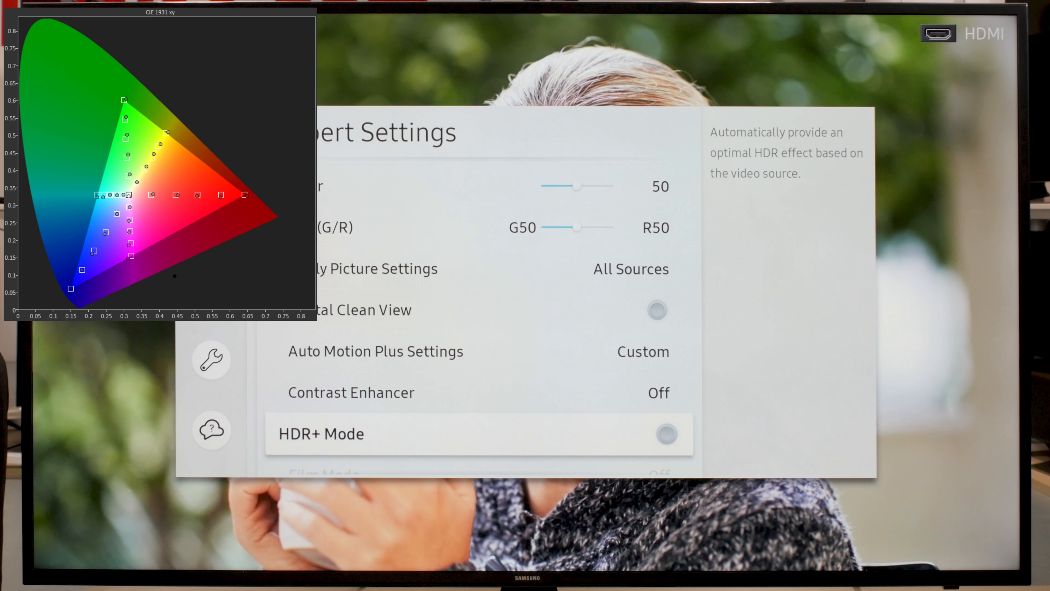
Toggle HDR+ Mode on the way to the White Balance page
left_click(663, 433)
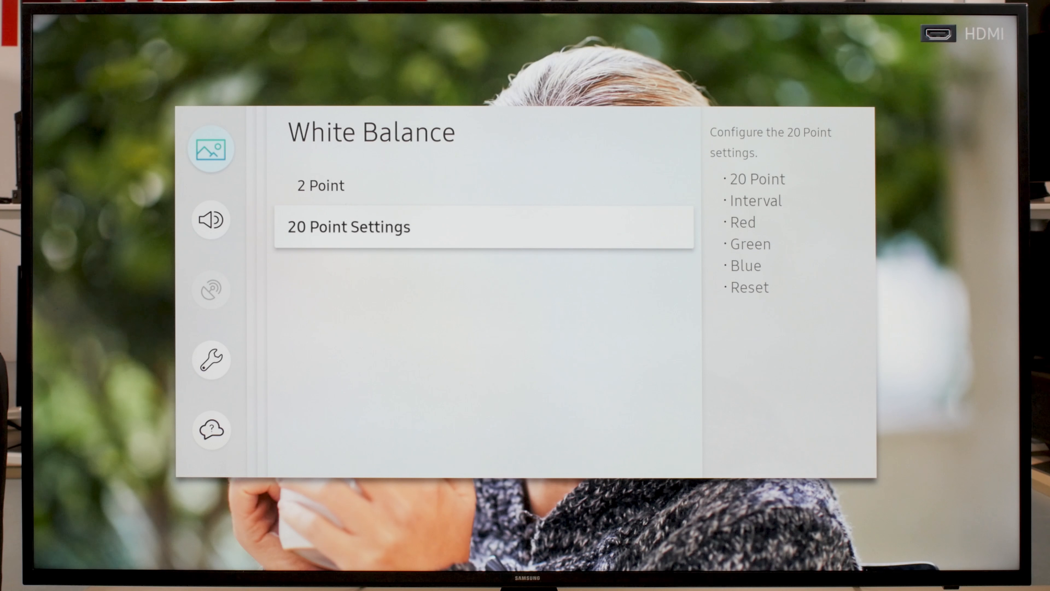
Leave White Balance and return to Expert Settings, Gamma at BT.1886
left_click(348, 226)
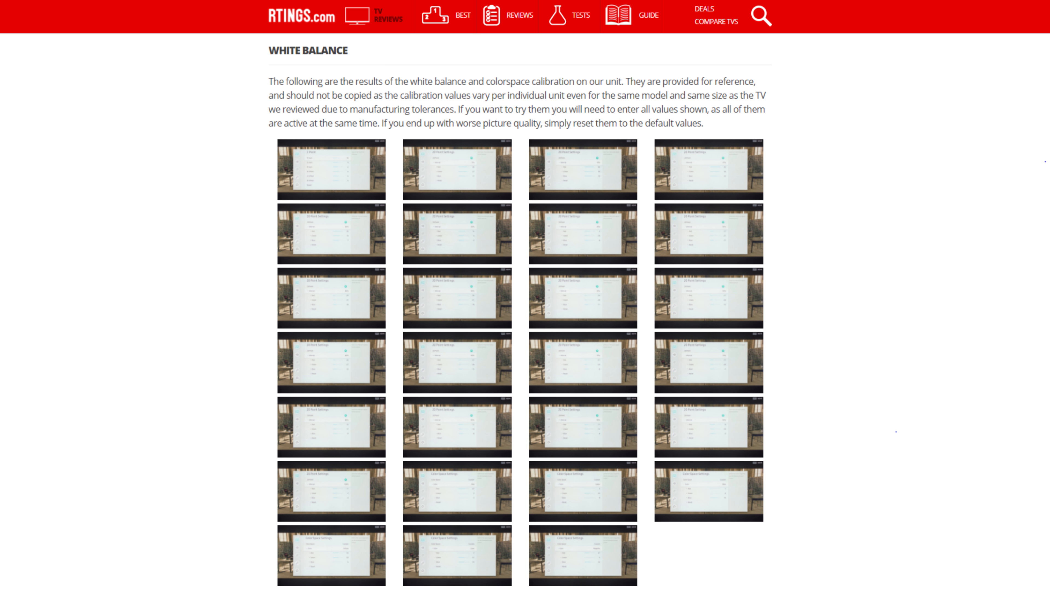
left_click(331, 169)
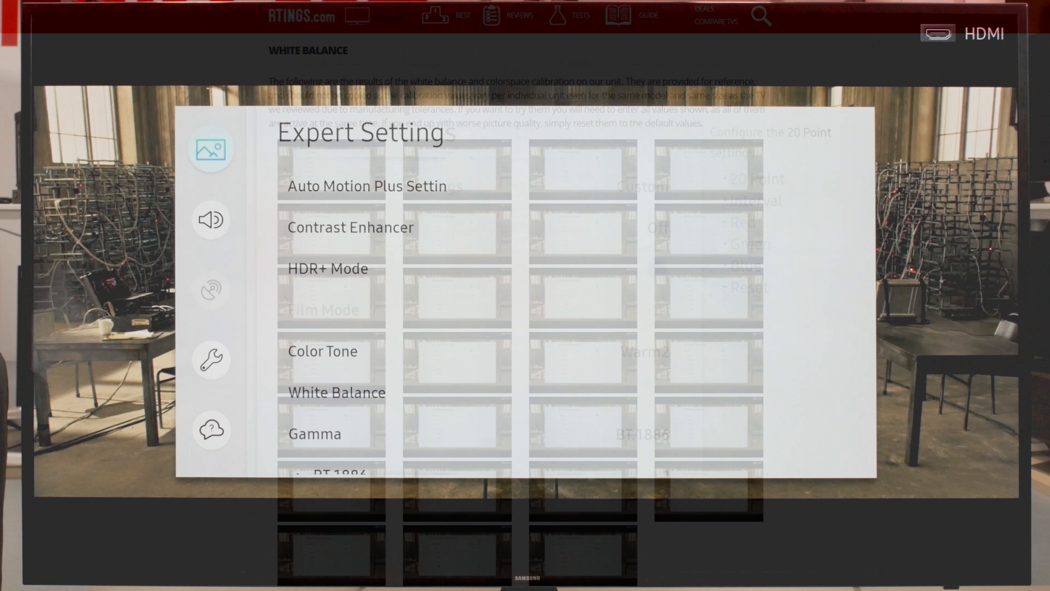